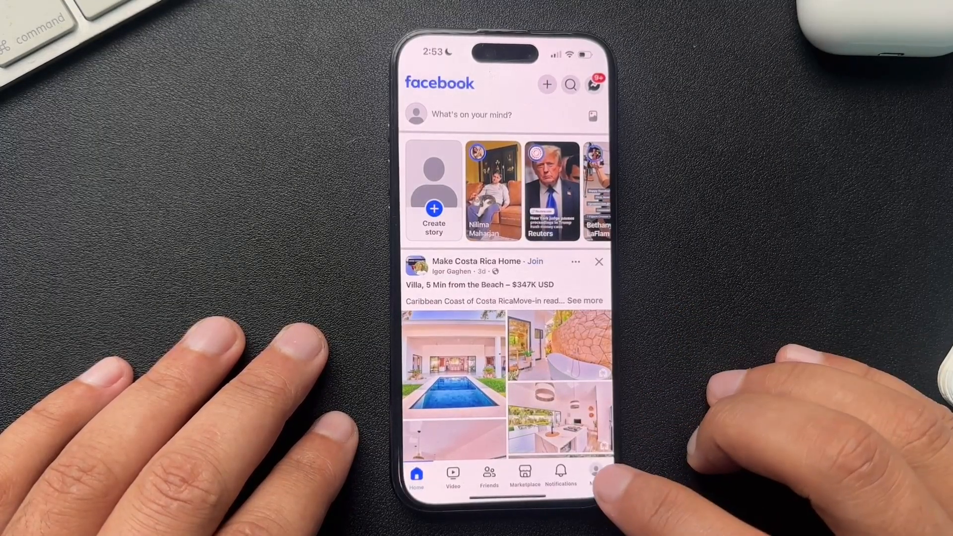
Step: Navigate from the app menu through Accounts Center and Personal details to Deactivation or deletion
left_click(596, 476)
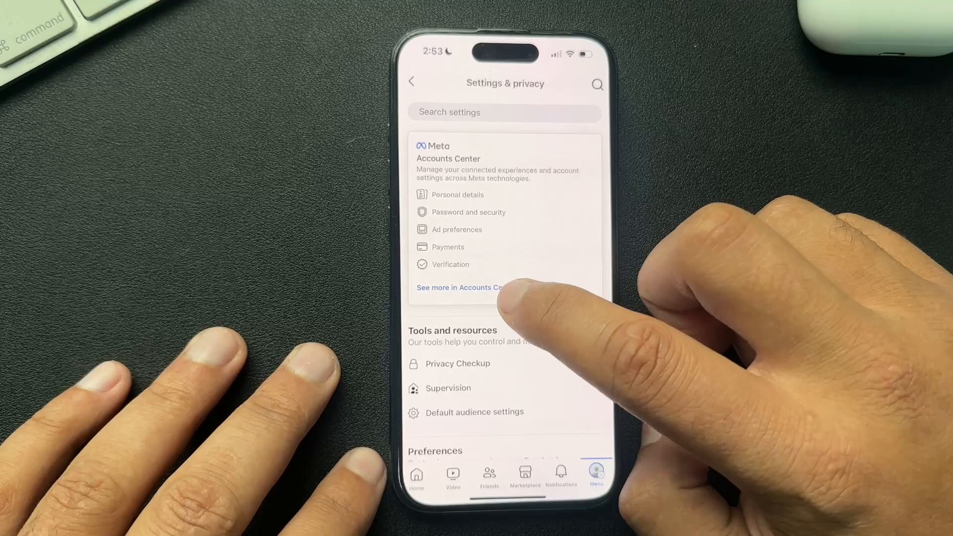
left_click(458, 287)
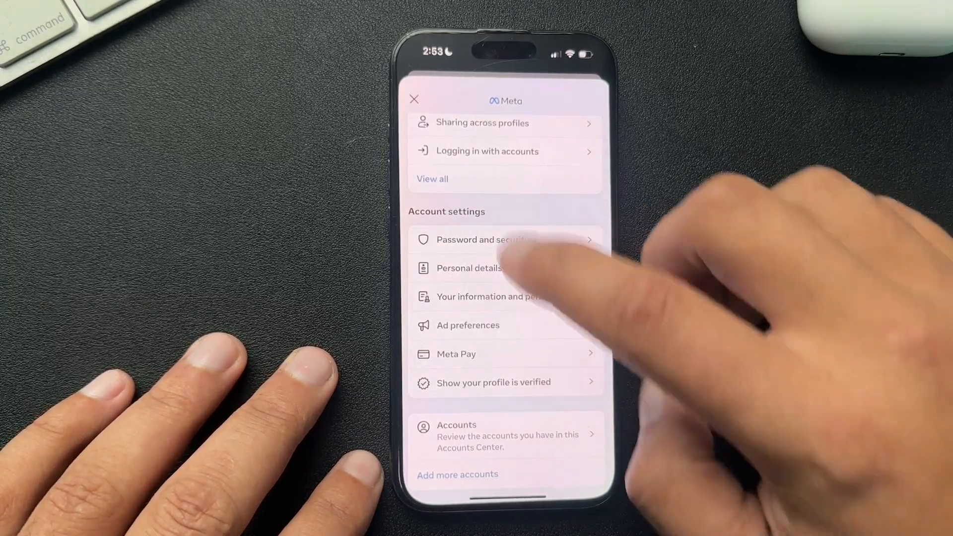
left_click(469, 268)
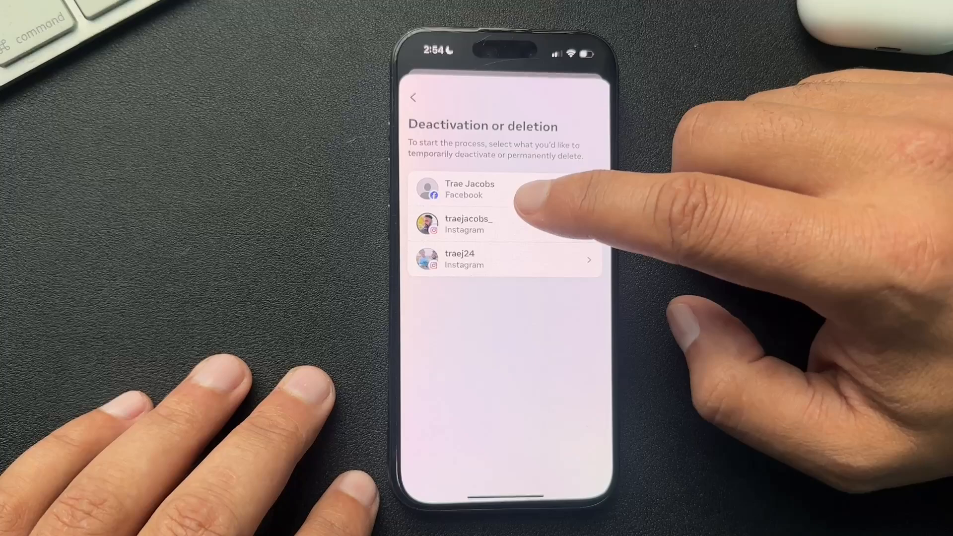
Step: Pick the Facebook profile, select Delete account, and continue to the Pages list
left_click(490, 189)
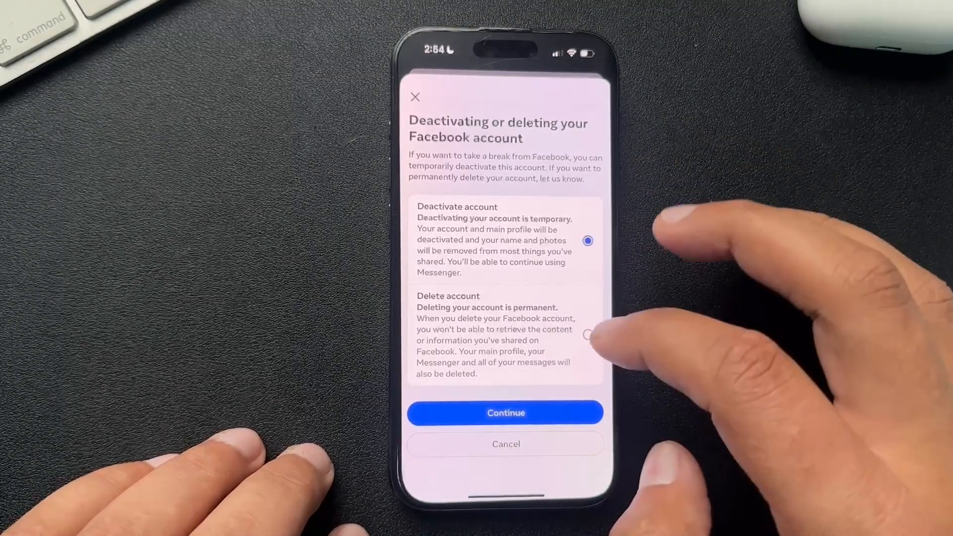
left_click(588, 334)
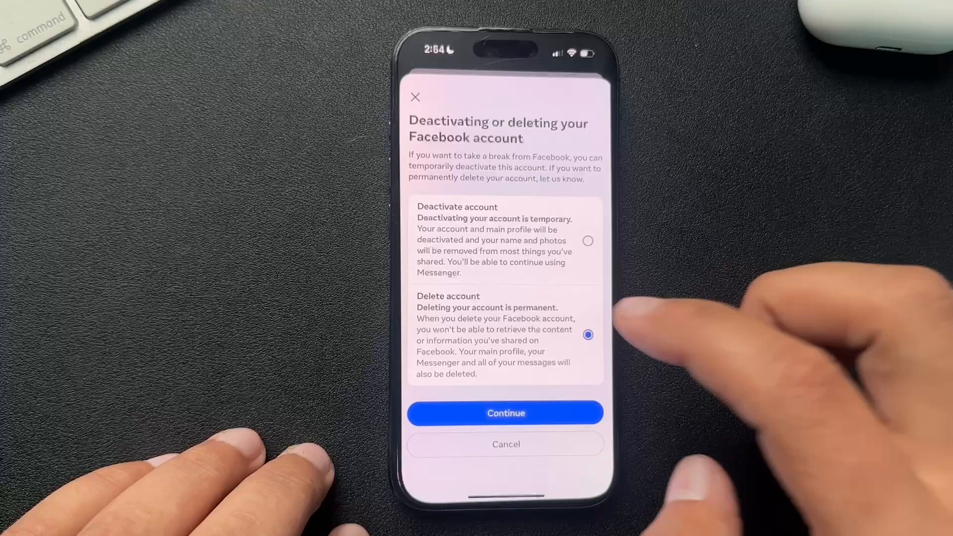
left_click(506, 413)
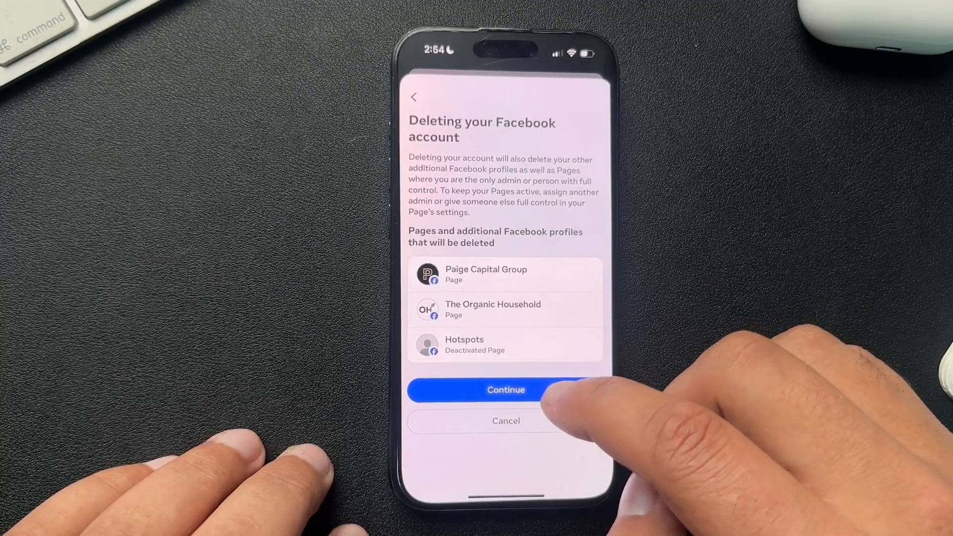
Step: Accept the Pages deletion and give 'I spend too much time on Facebook' as the reason
left_click(506, 389)
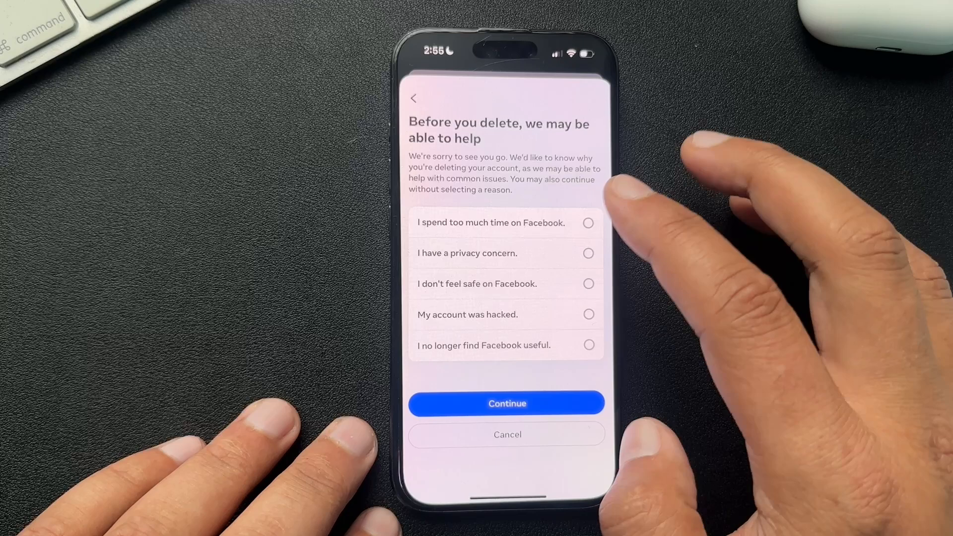
left_click(588, 223)
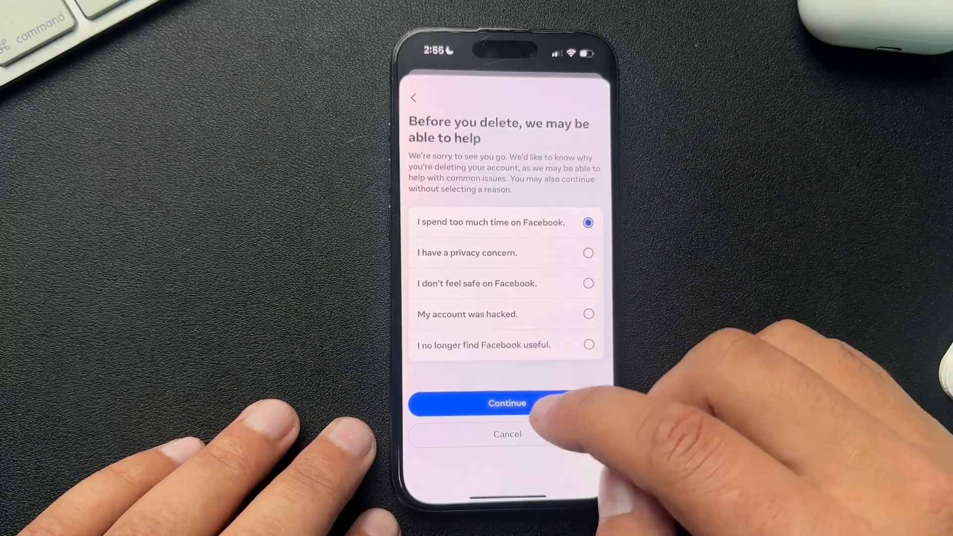
left_click(506, 403)
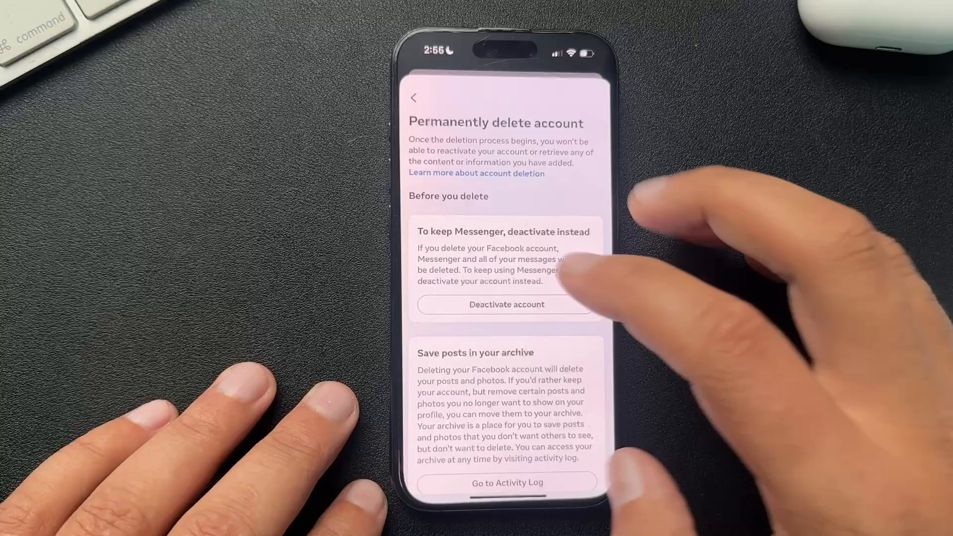
Step: Scroll through the pre-deletion advice and continue to the password prompt
scroll("down", 3)
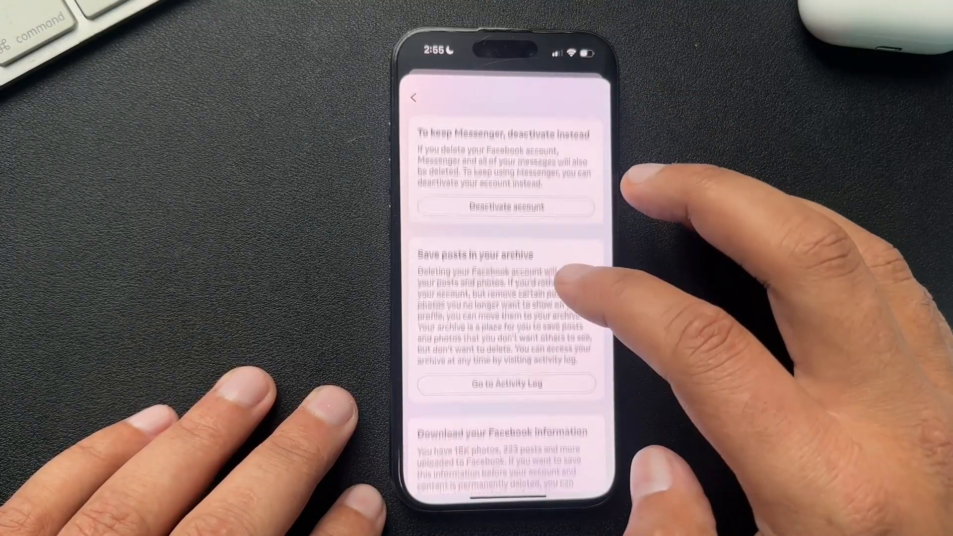
scroll("down", 3)
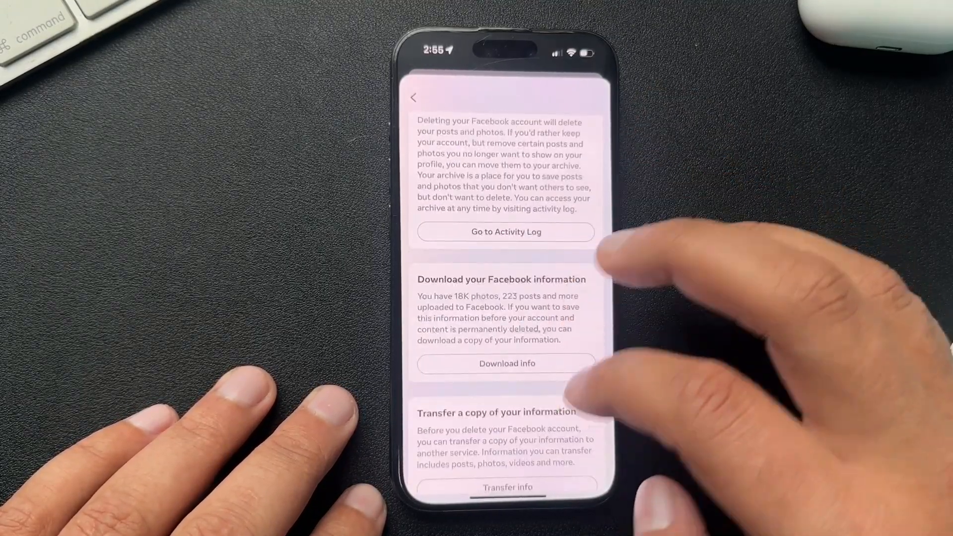
scroll("down", 3)
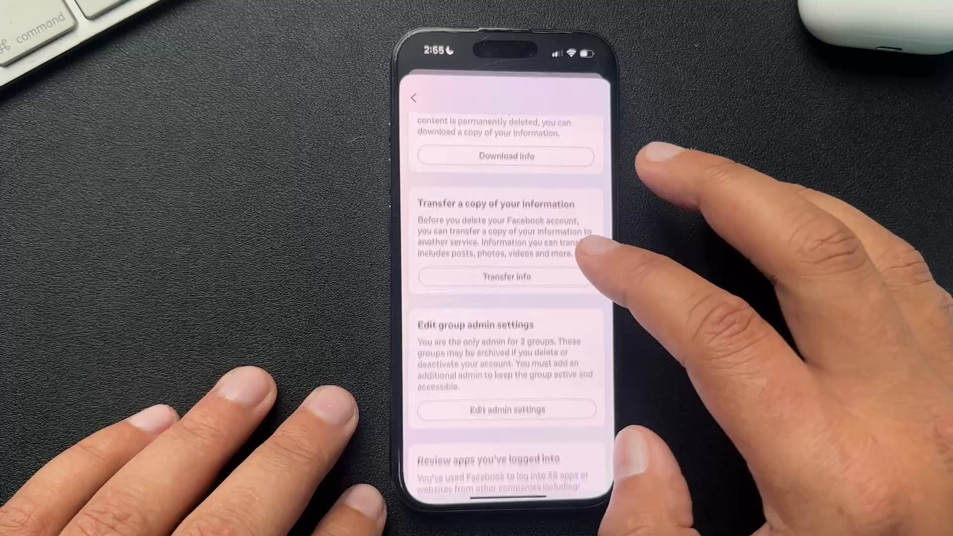
scroll("down", 3)
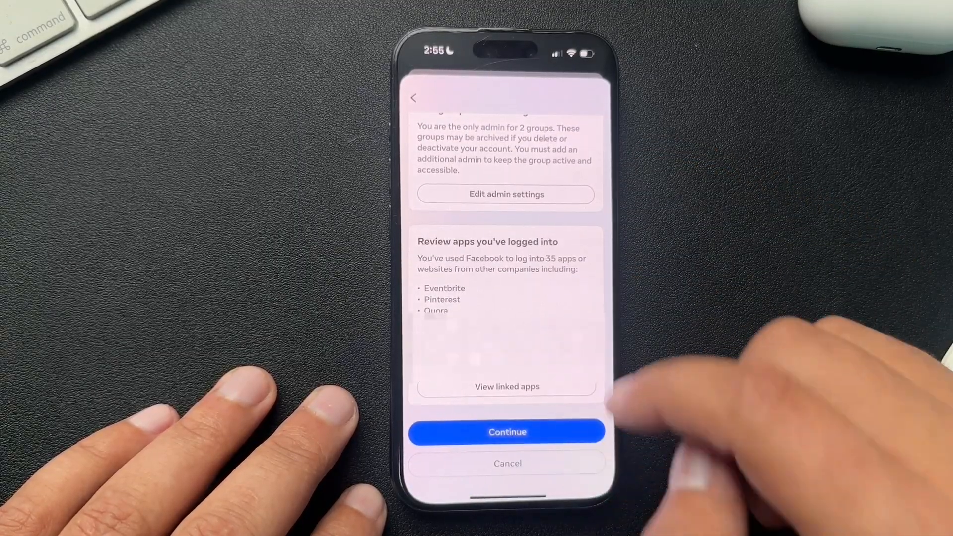
left_click(507, 432)
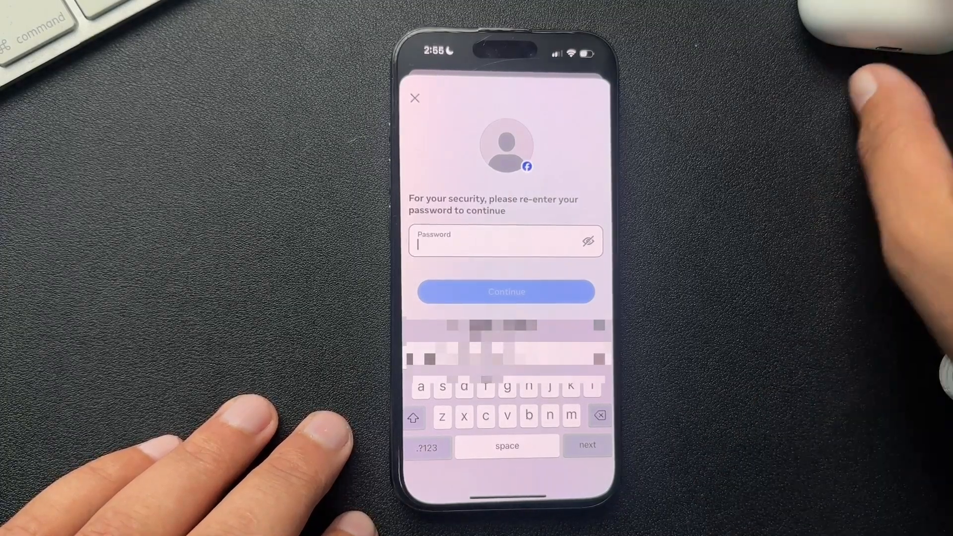
Step: Tap the Password field on the re-entry screen to bring up the keyboard
left_click(507, 292)
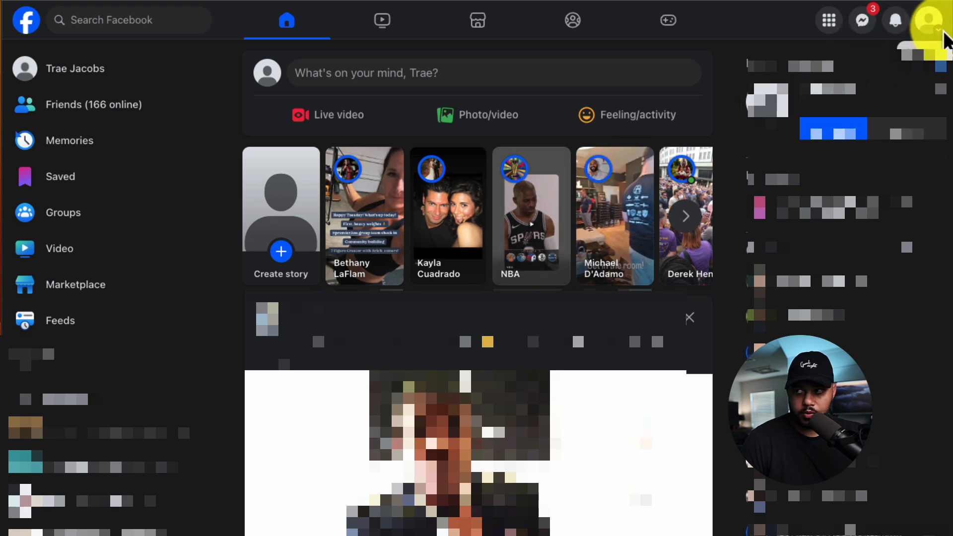
Step: Go from the profile menu to Settings & privacy > Settings, then into Accounts Center
left_click(929, 19)
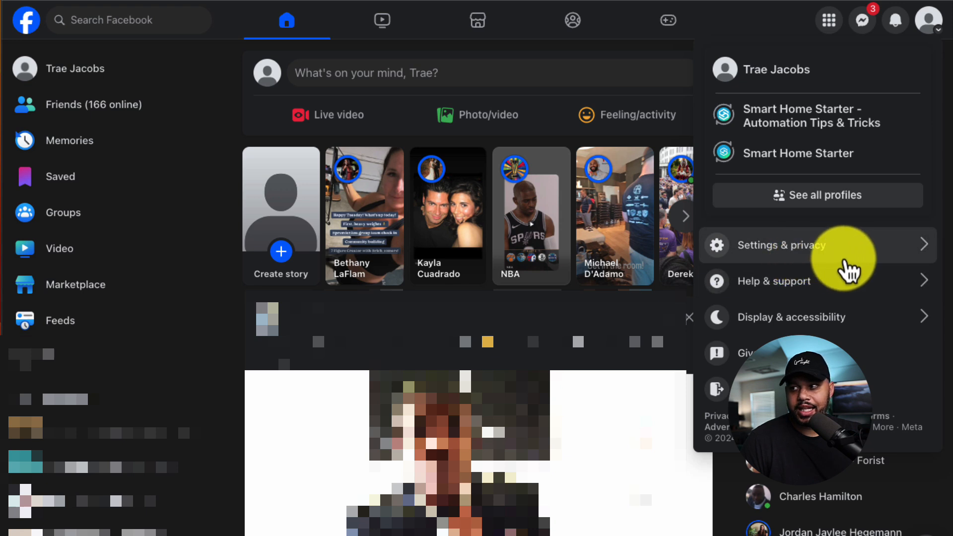
left_click(781, 244)
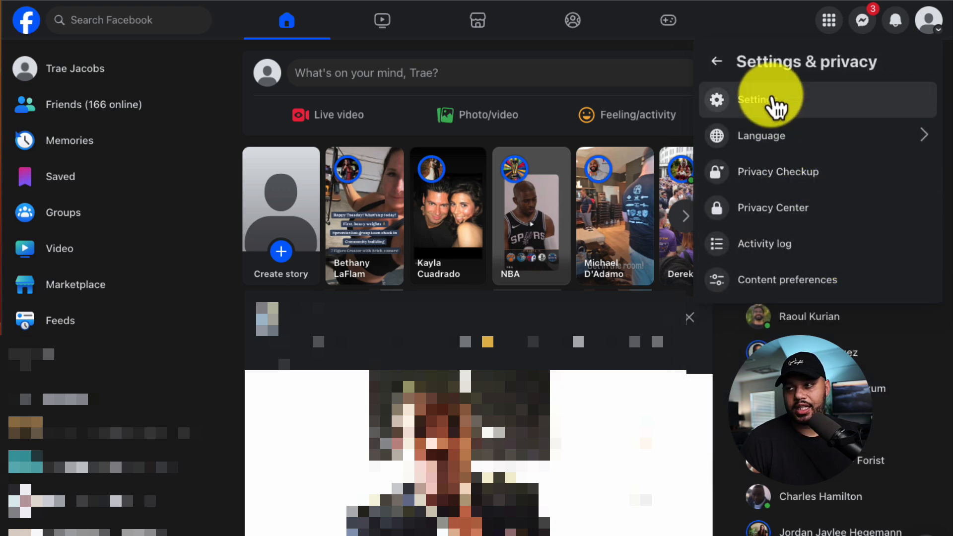
left_click(755, 100)
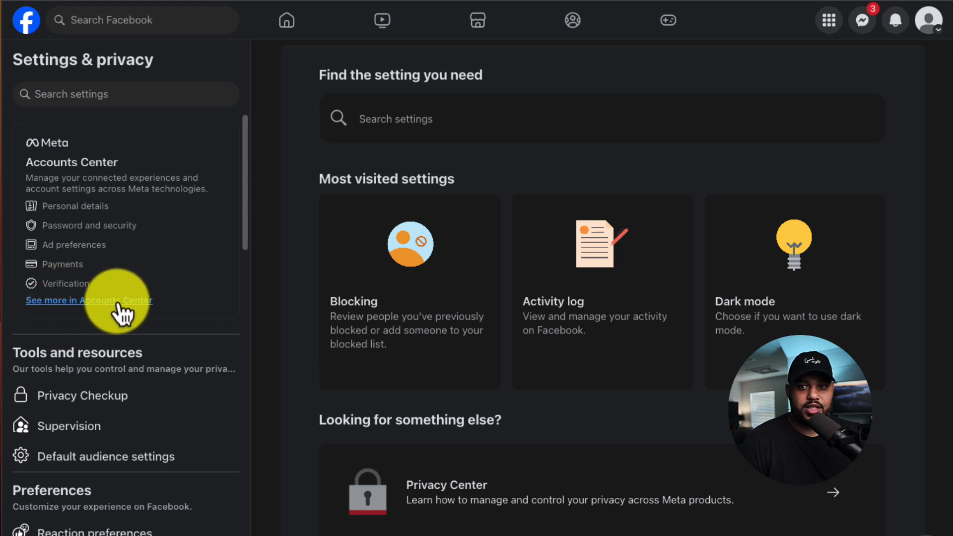
mouse_move(115, 339)
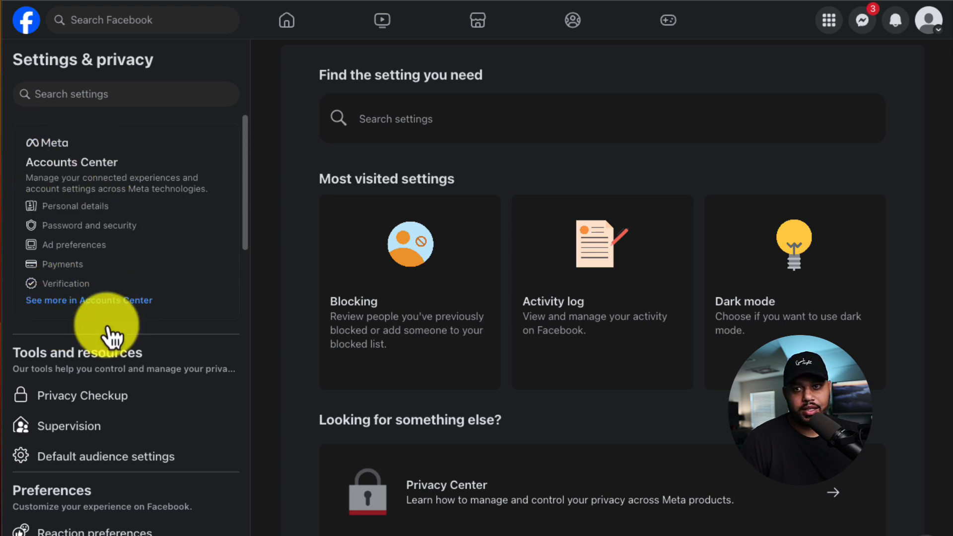
left_click(89, 300)
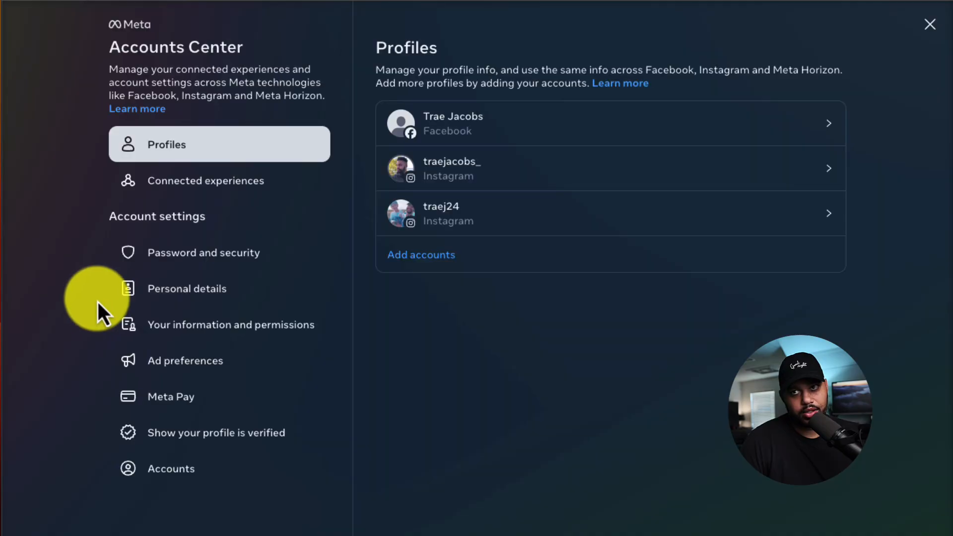
mouse_move(358, 149)
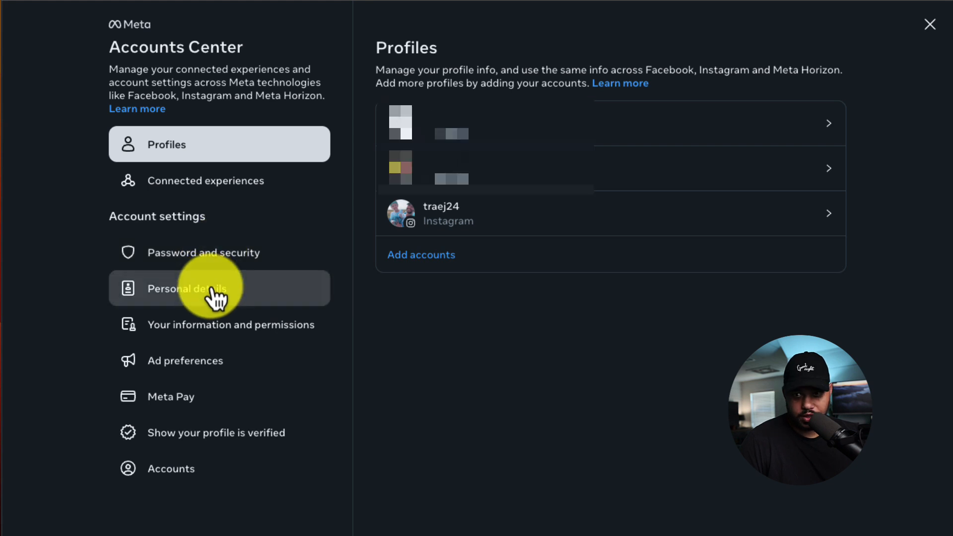
Step: Open Personal details > Account ownership and control > Deactivation or deletion
left_click(186, 289)
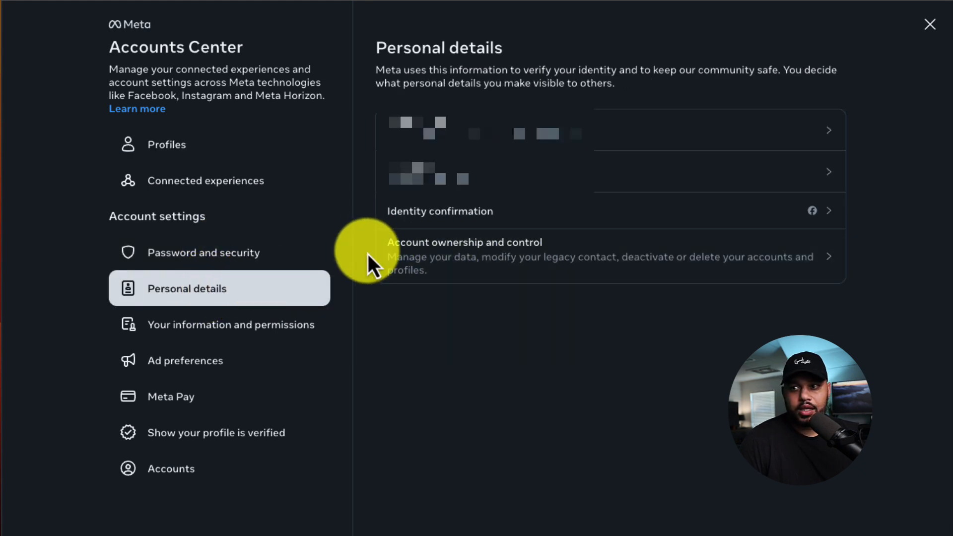
left_click(465, 242)
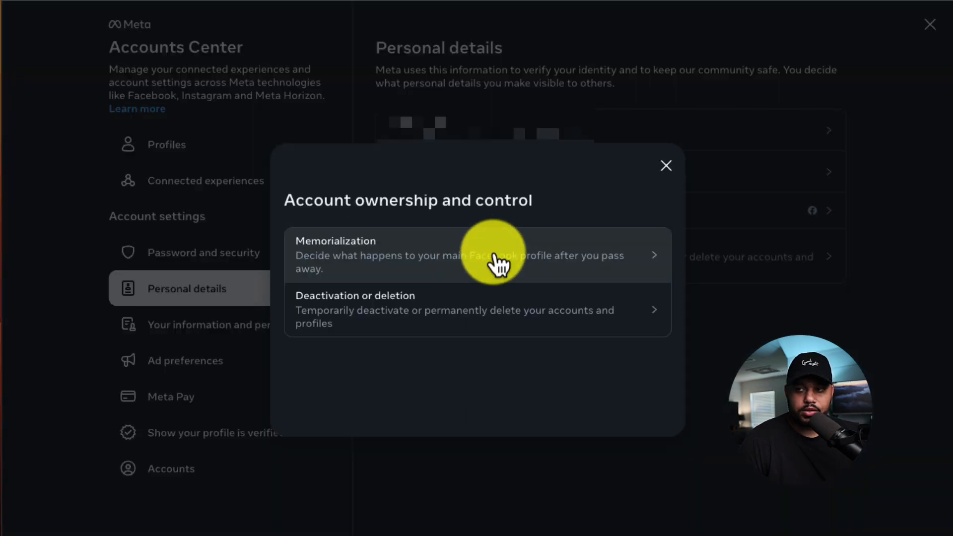
mouse_move(362, 315)
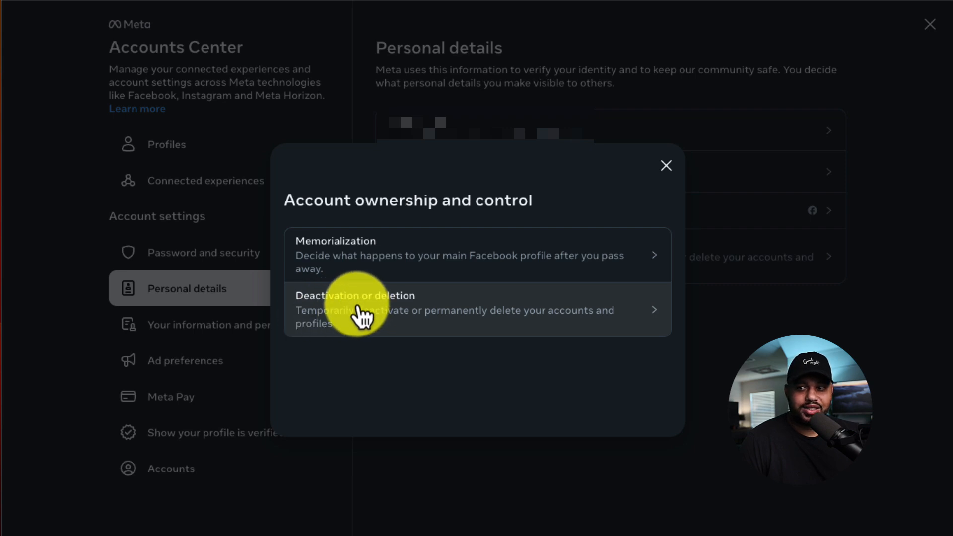
left_click(363, 309)
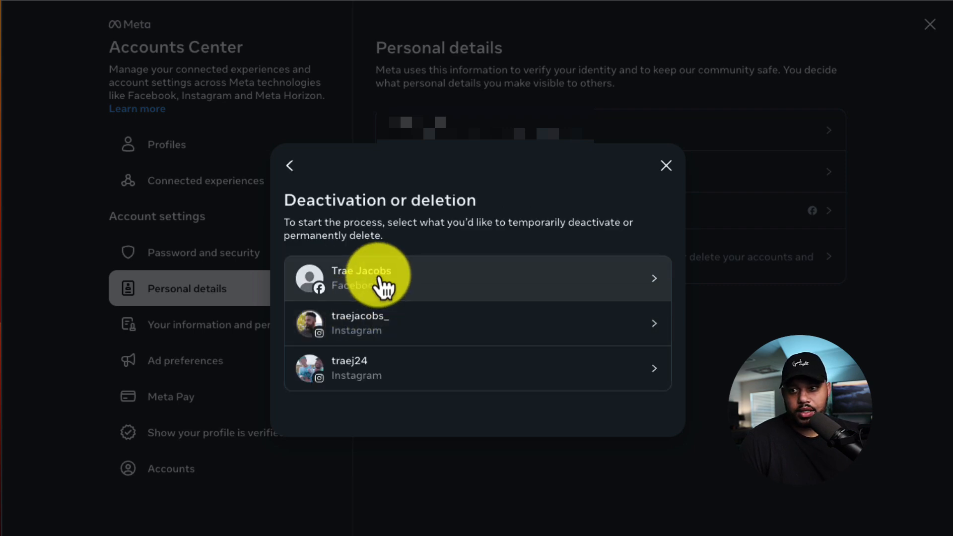
mouse_move(376, 379)
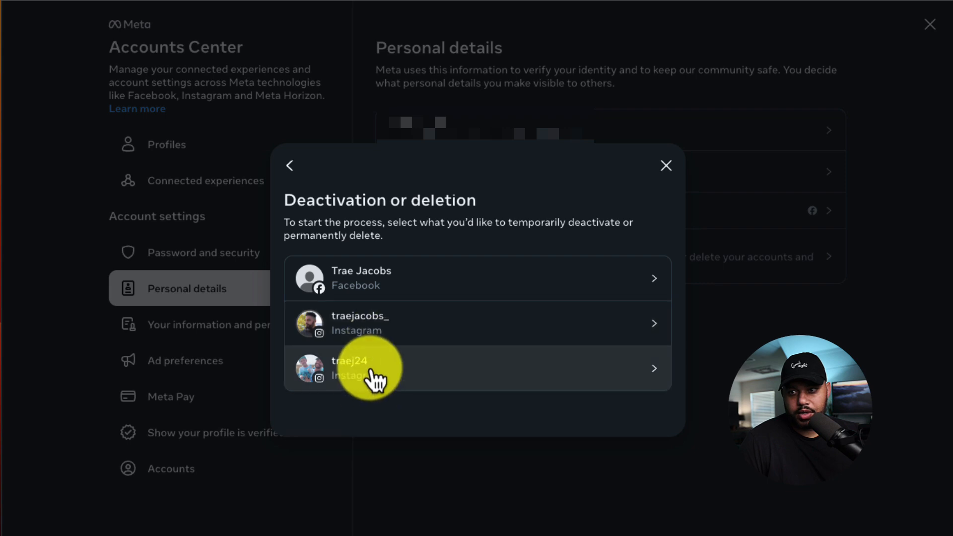
Step: Choose the last Instagram profile, continue to its password prompt, then close the dialog
left_click(367, 376)
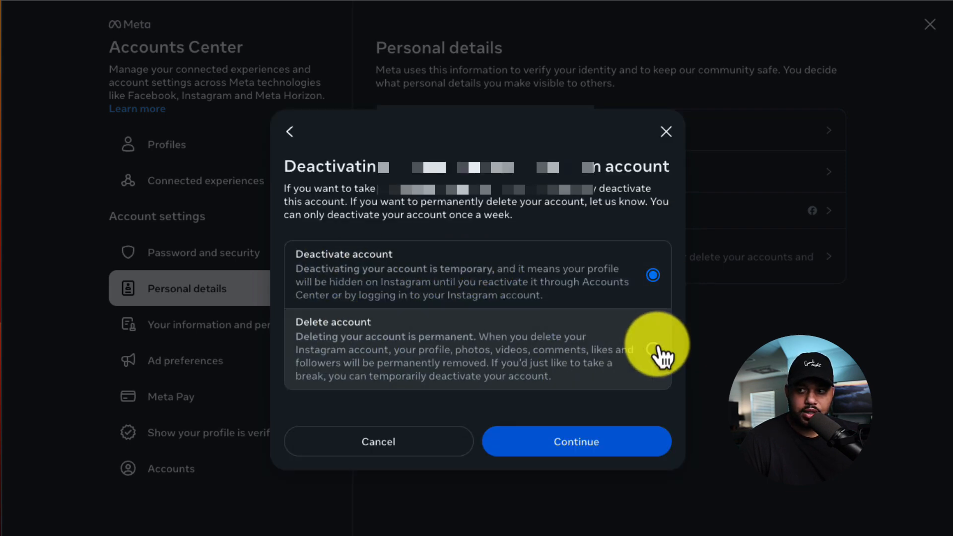
mouse_move(603, 456)
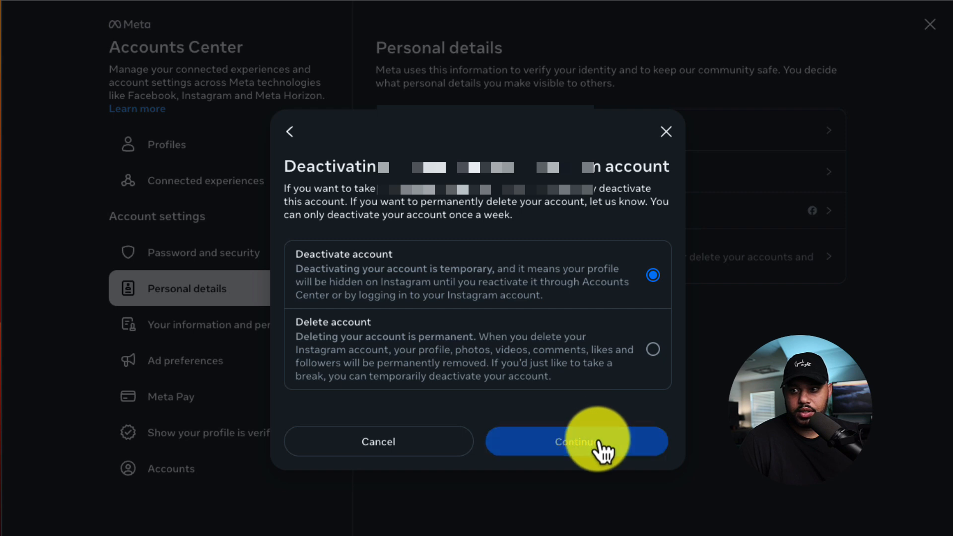
left_click(576, 442)
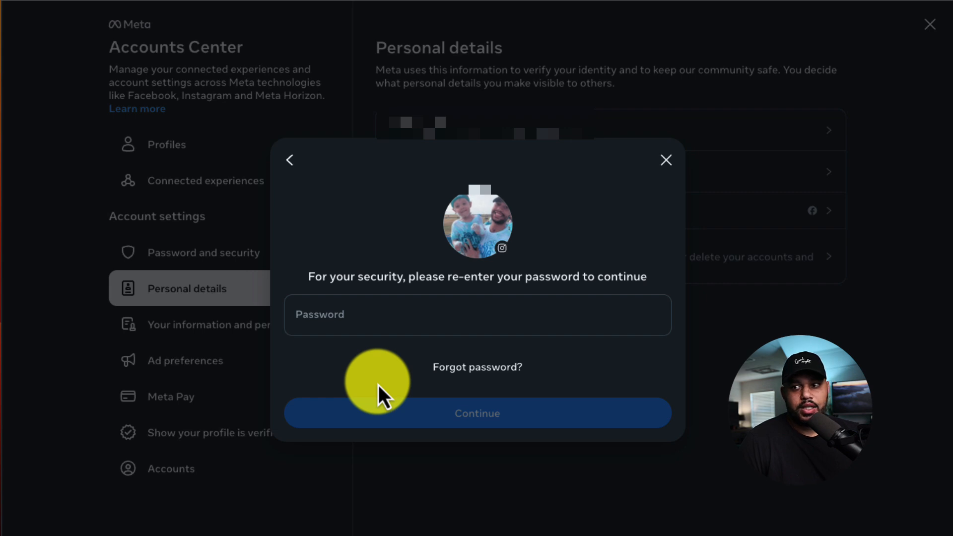
mouse_move(592, 191)
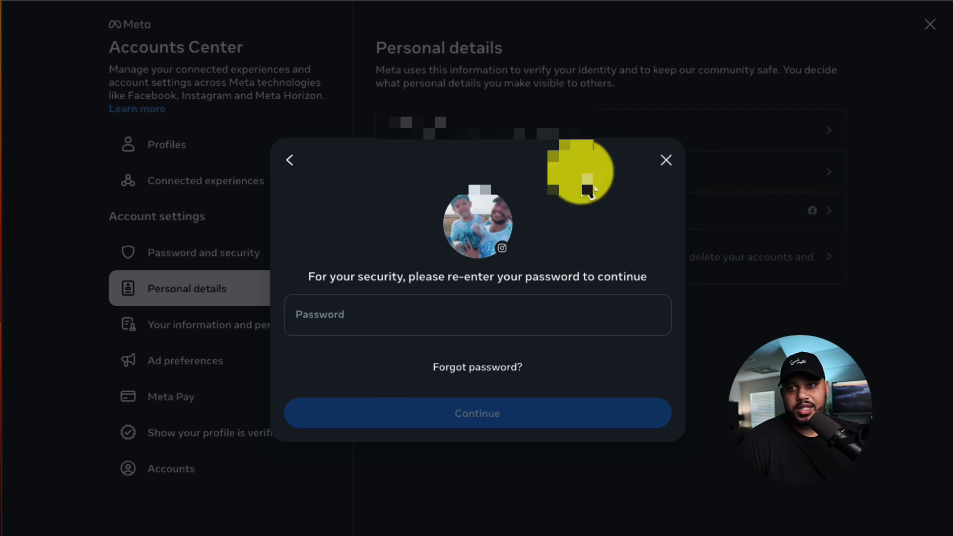
left_click(666, 160)
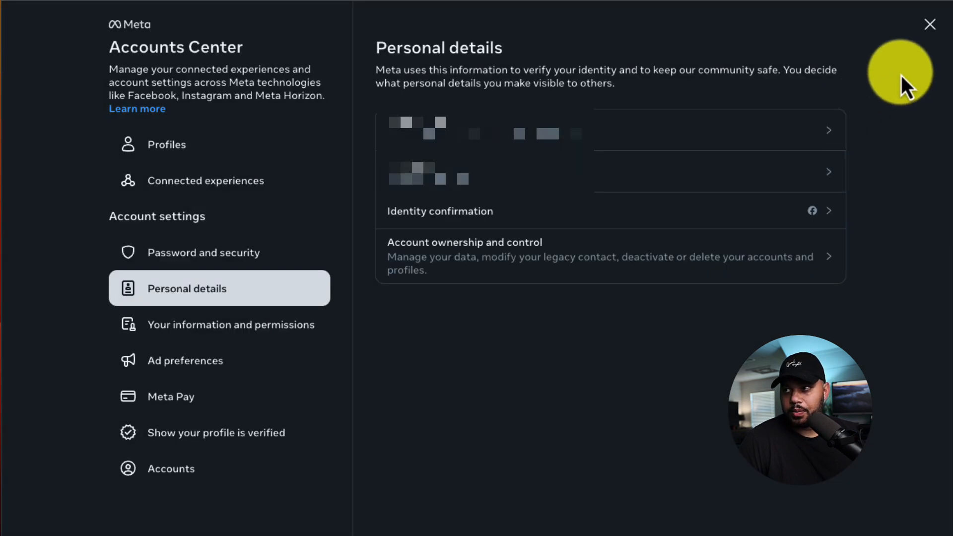